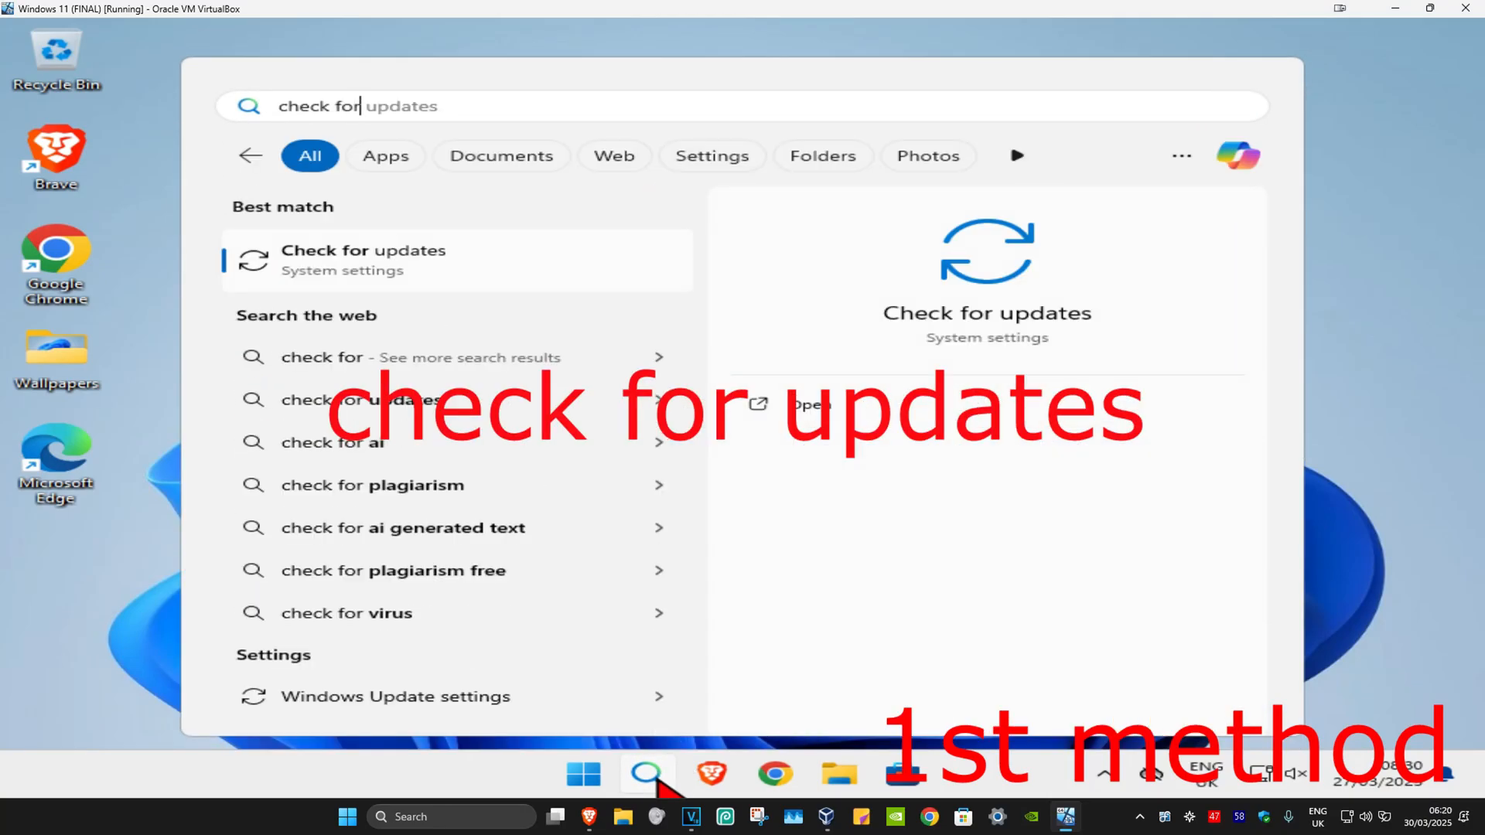
# Start a check for new Windows updates from the Windows Update settings page, then close Settings.
pyautogui.click(362, 260)
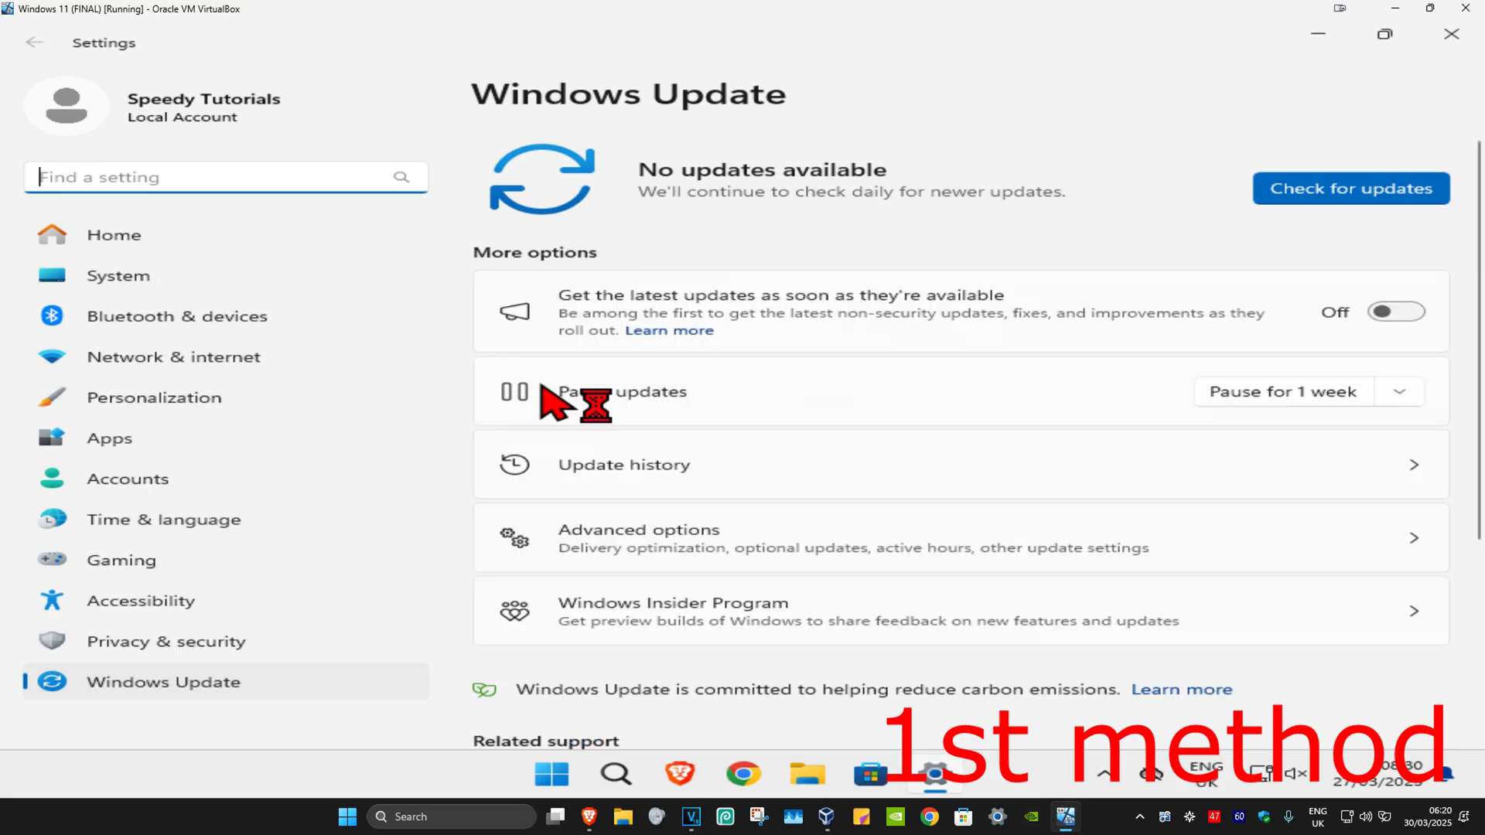
pyautogui.click(1349, 189)
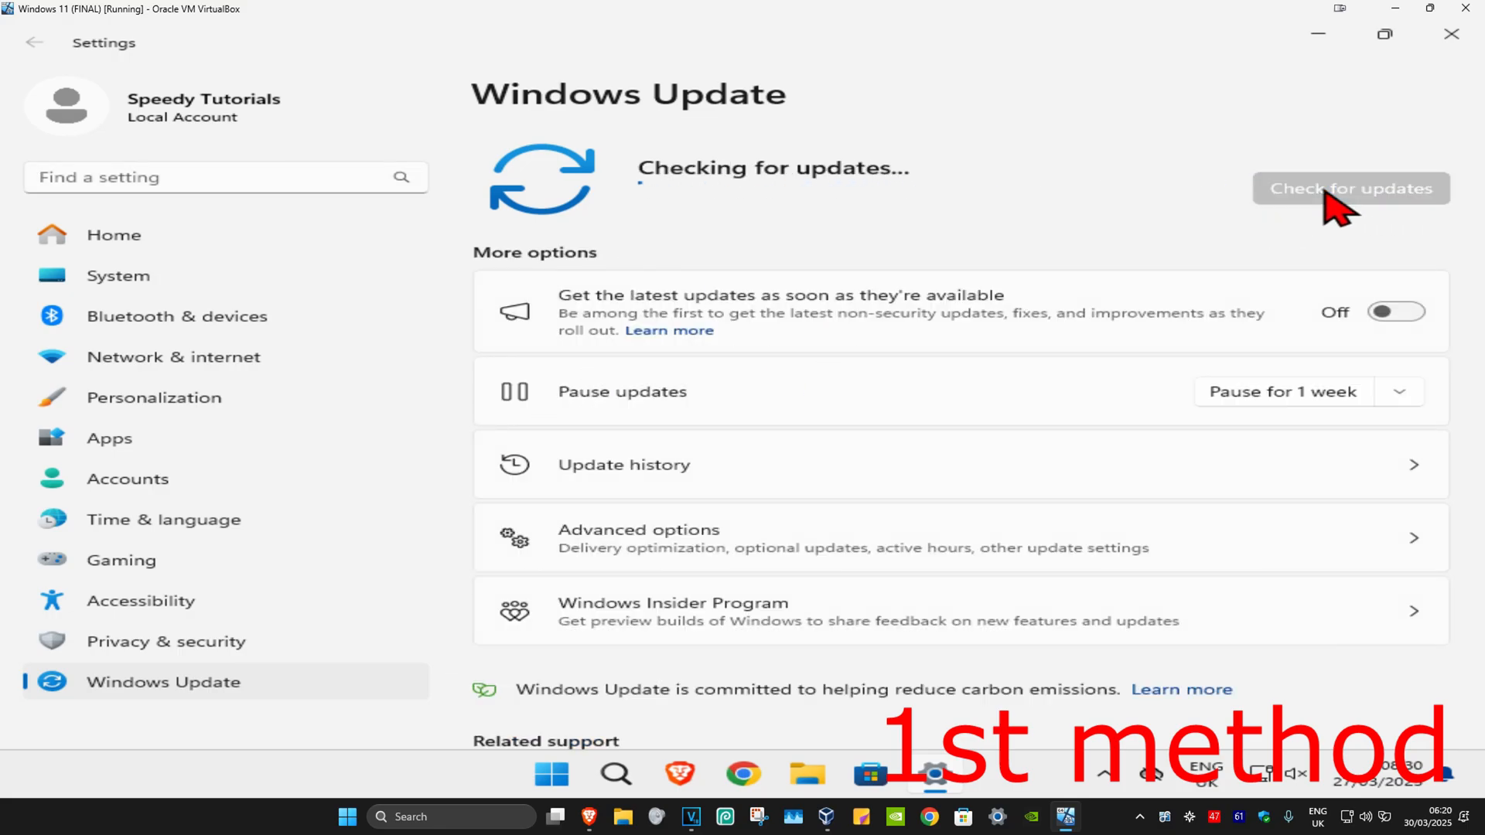
pyautogui.click(1452, 36)
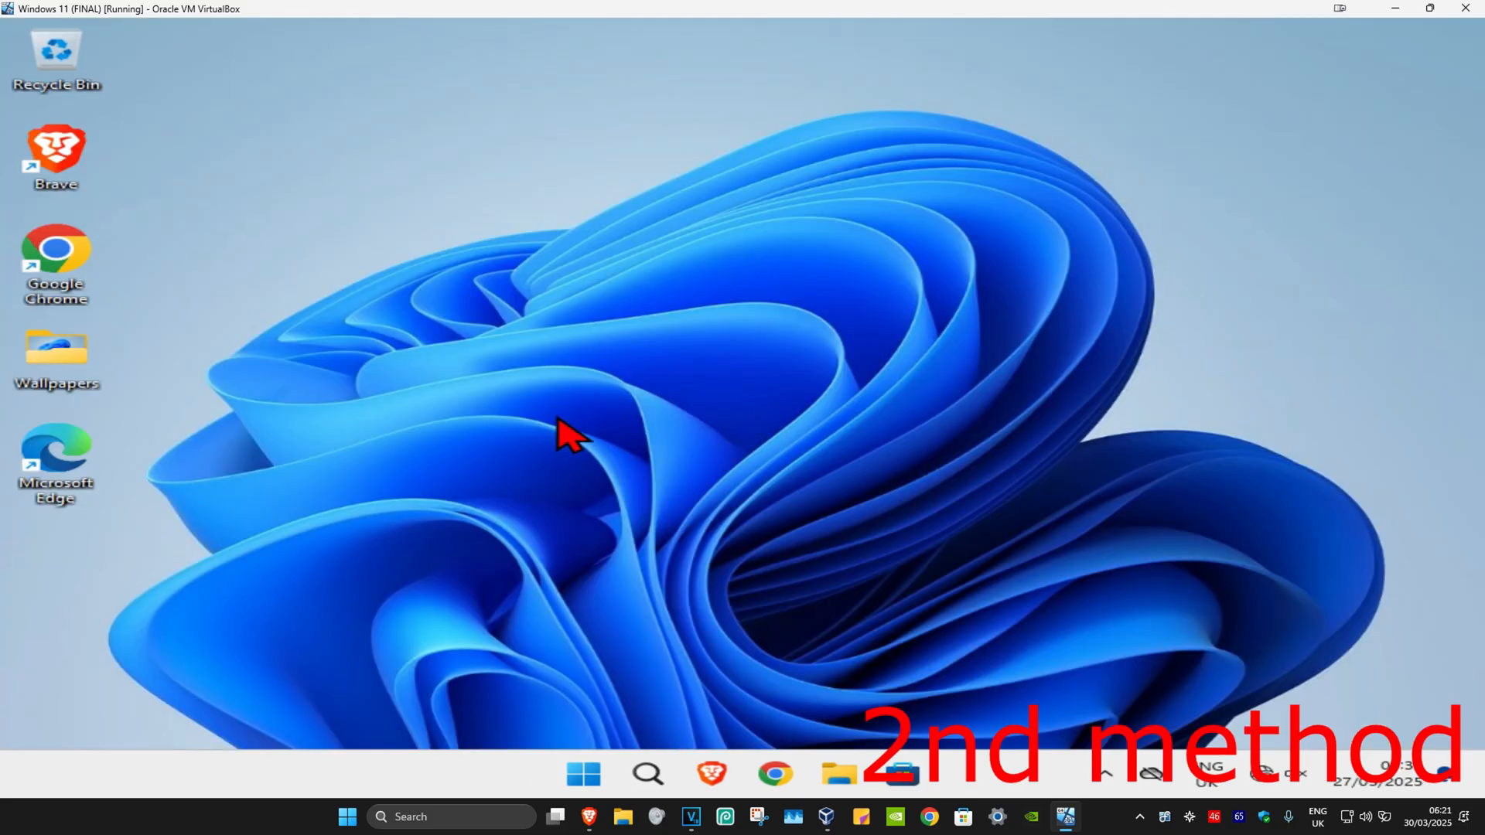
pyautogui.moveTo(664, 739)
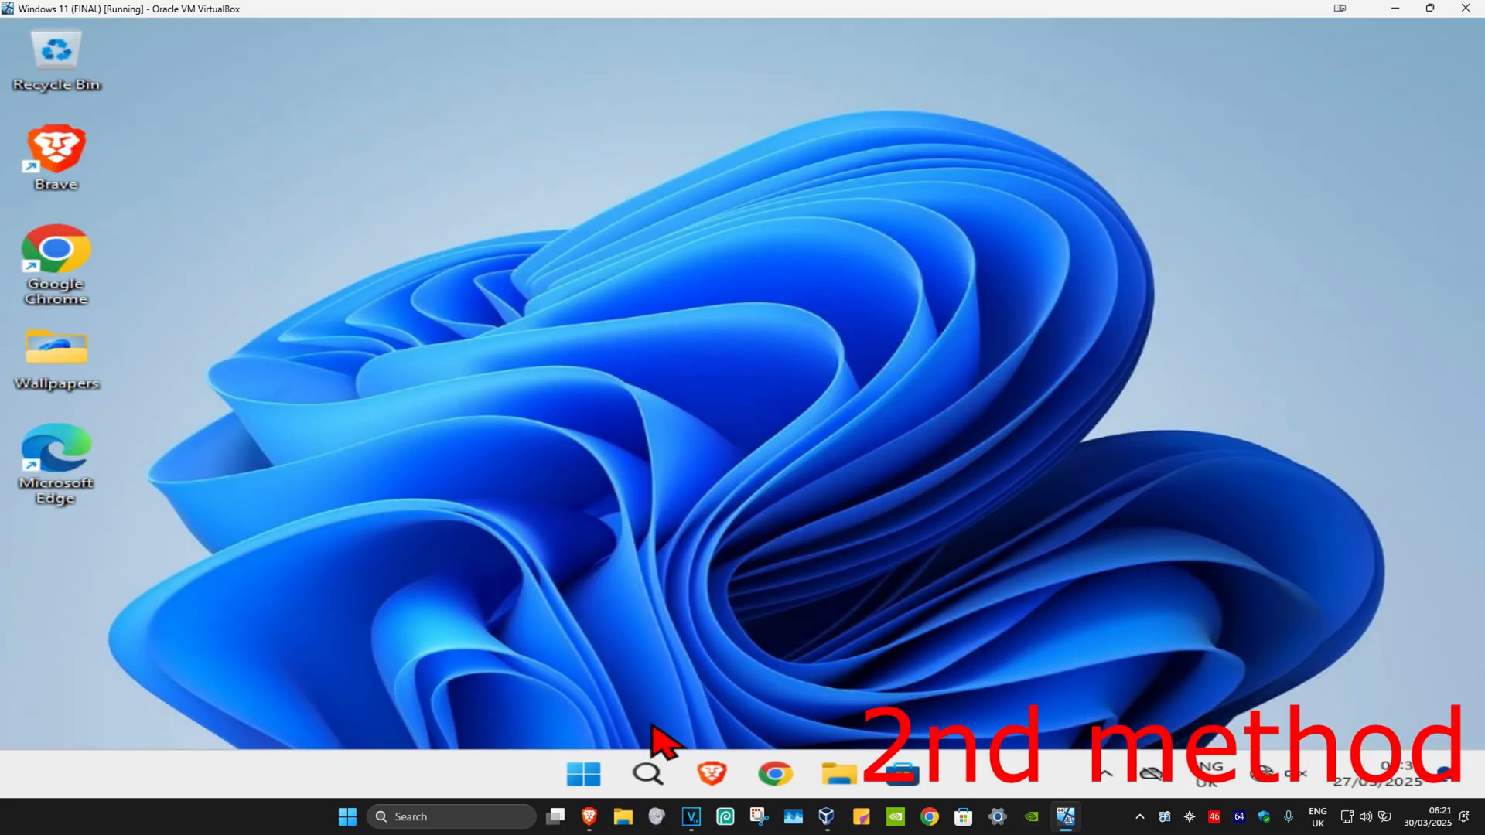
# Enable the disabled Ethernet adapter in Network Connections, then close the window.
pyautogui.write('view ne')
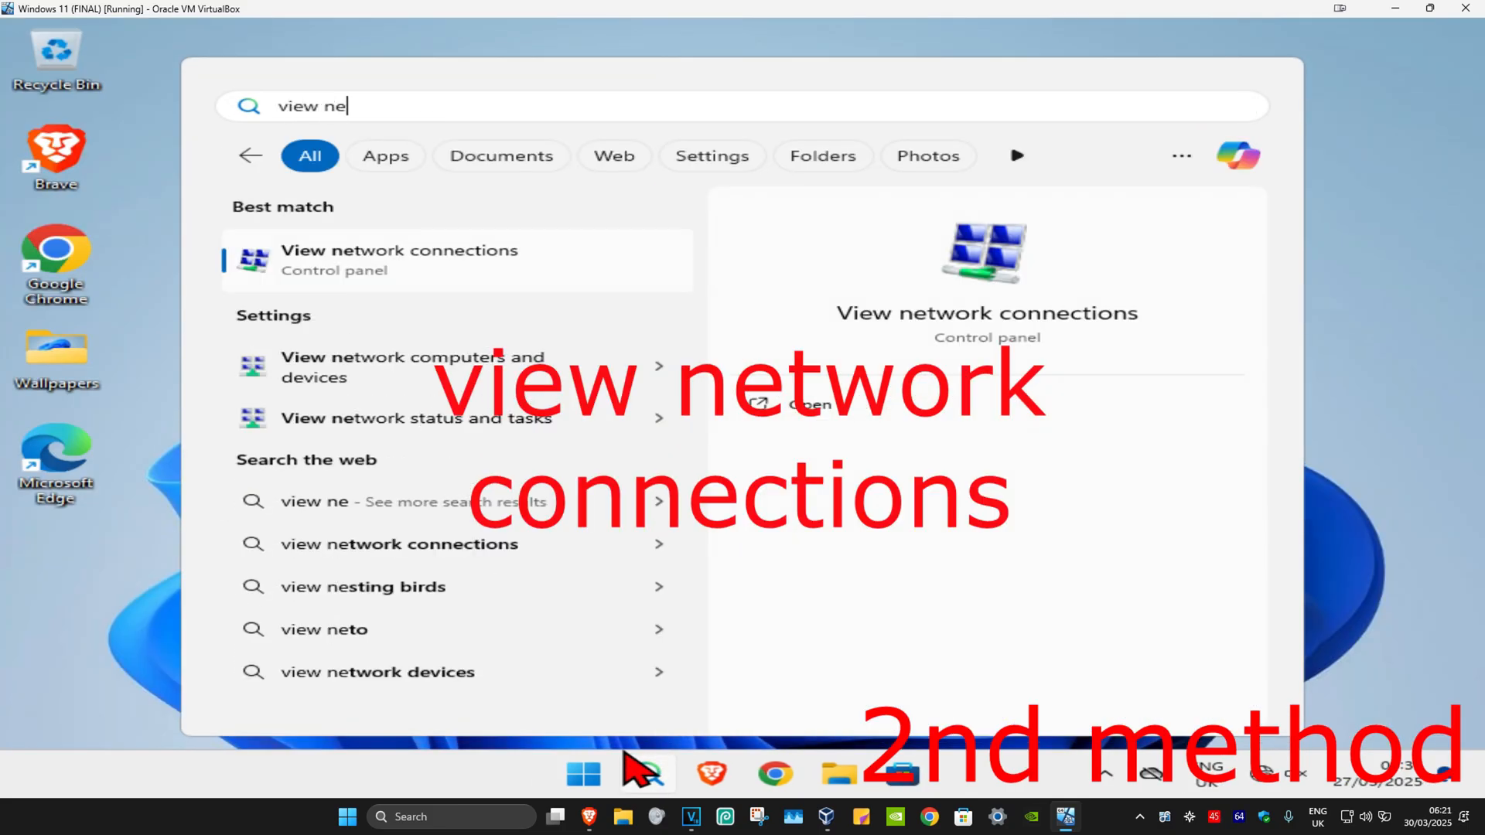
pyautogui.click(397, 259)
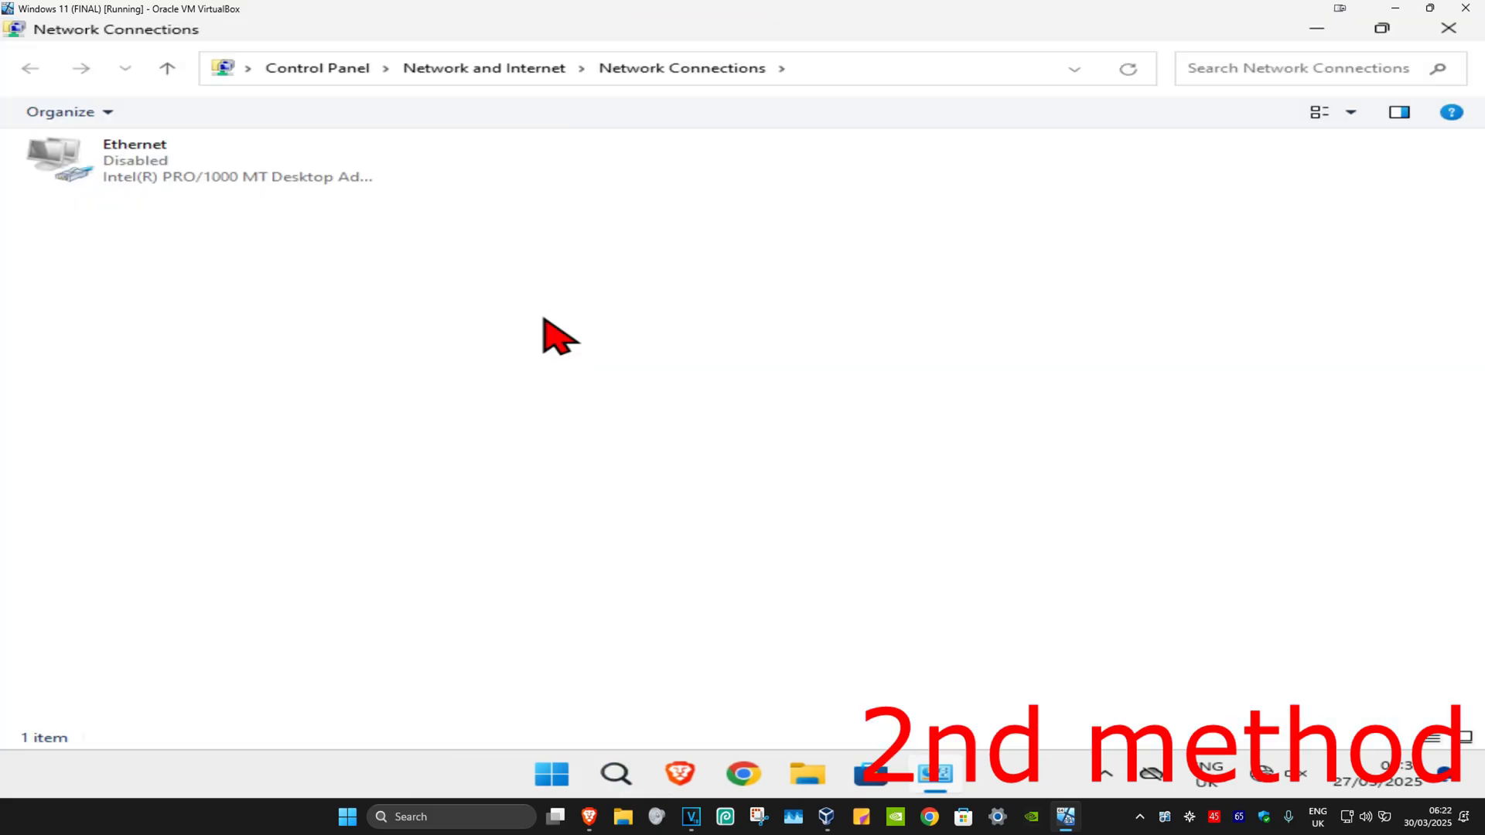
pyautogui.moveTo(661, 328)
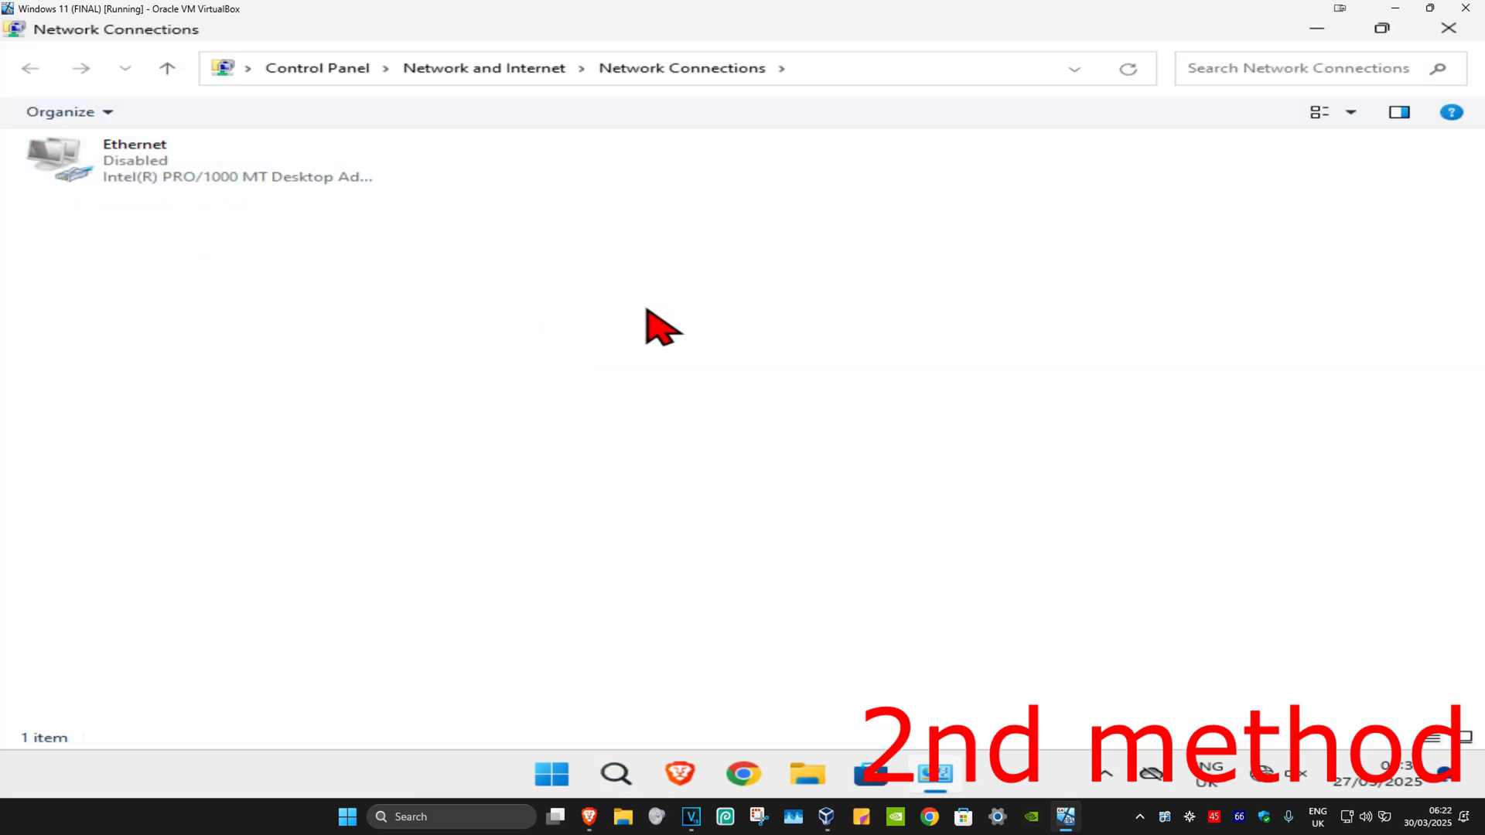
pyautogui.moveTo(200, 204)
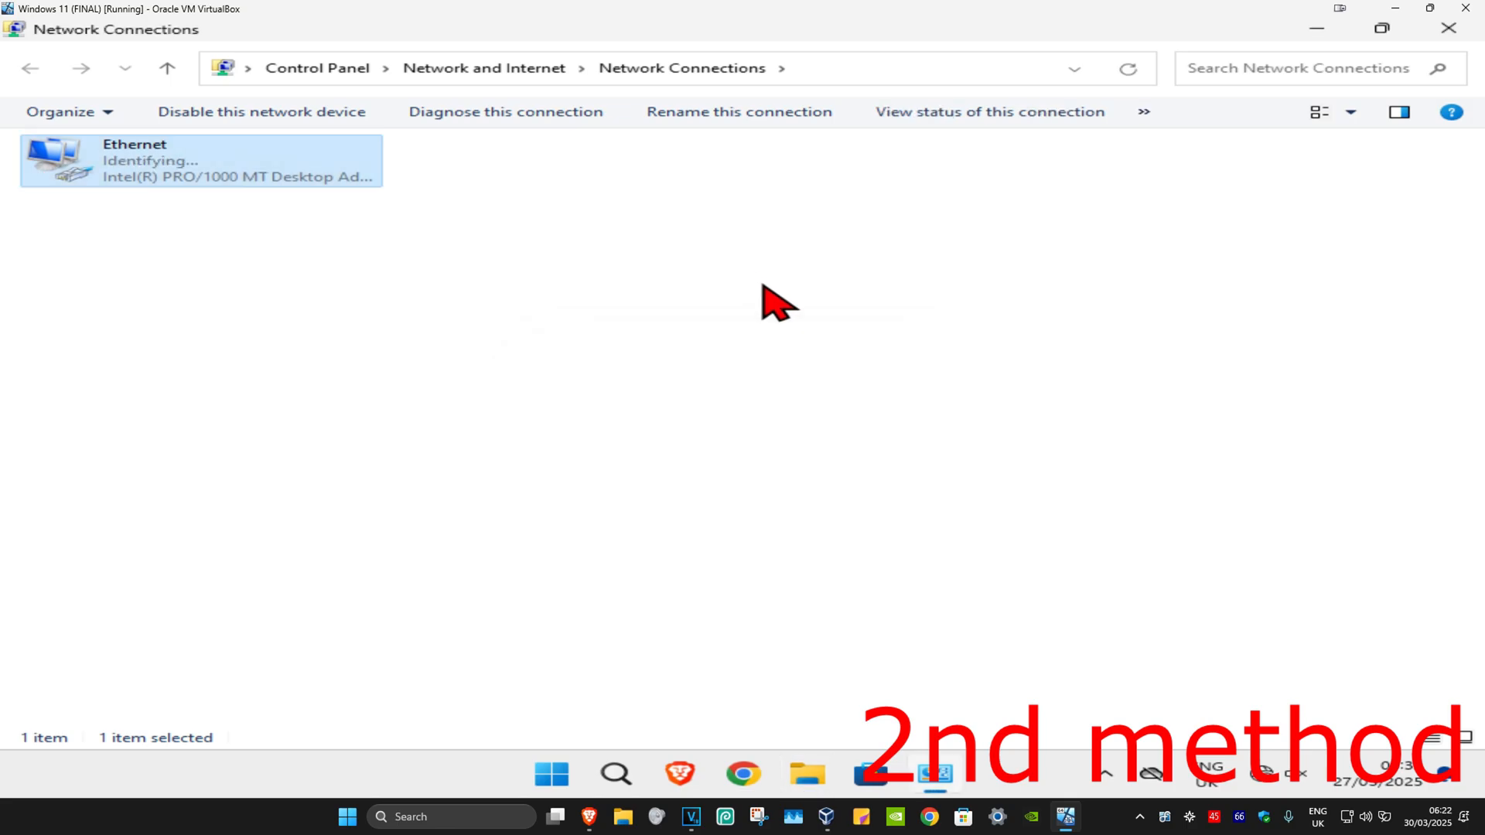
pyautogui.click(1448, 27)
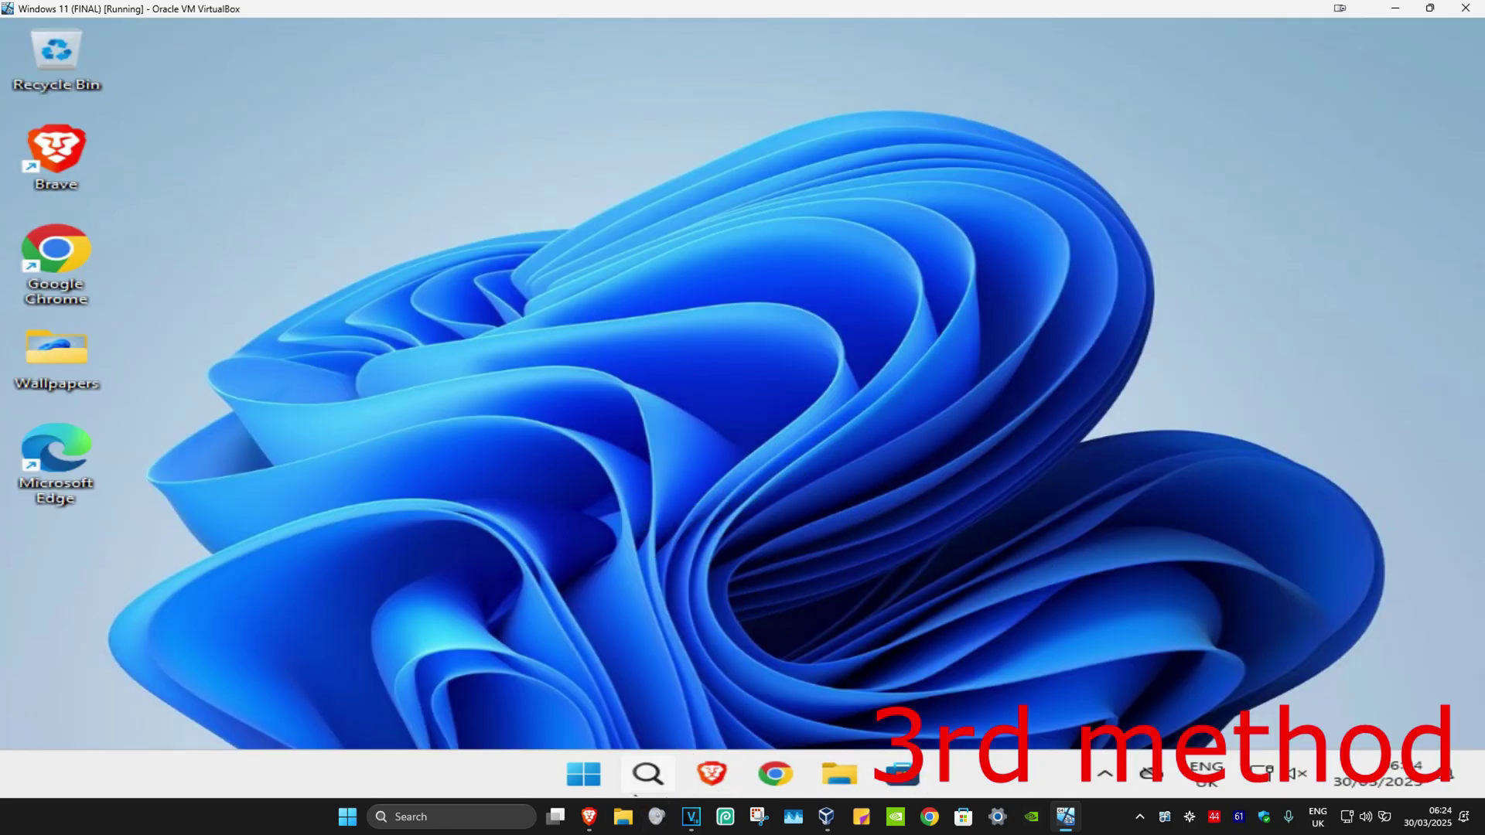
# Run the Network and Internet troubleshooter from the Other troubleshooters settings page.
pyautogui.write('troubleshoot settings')
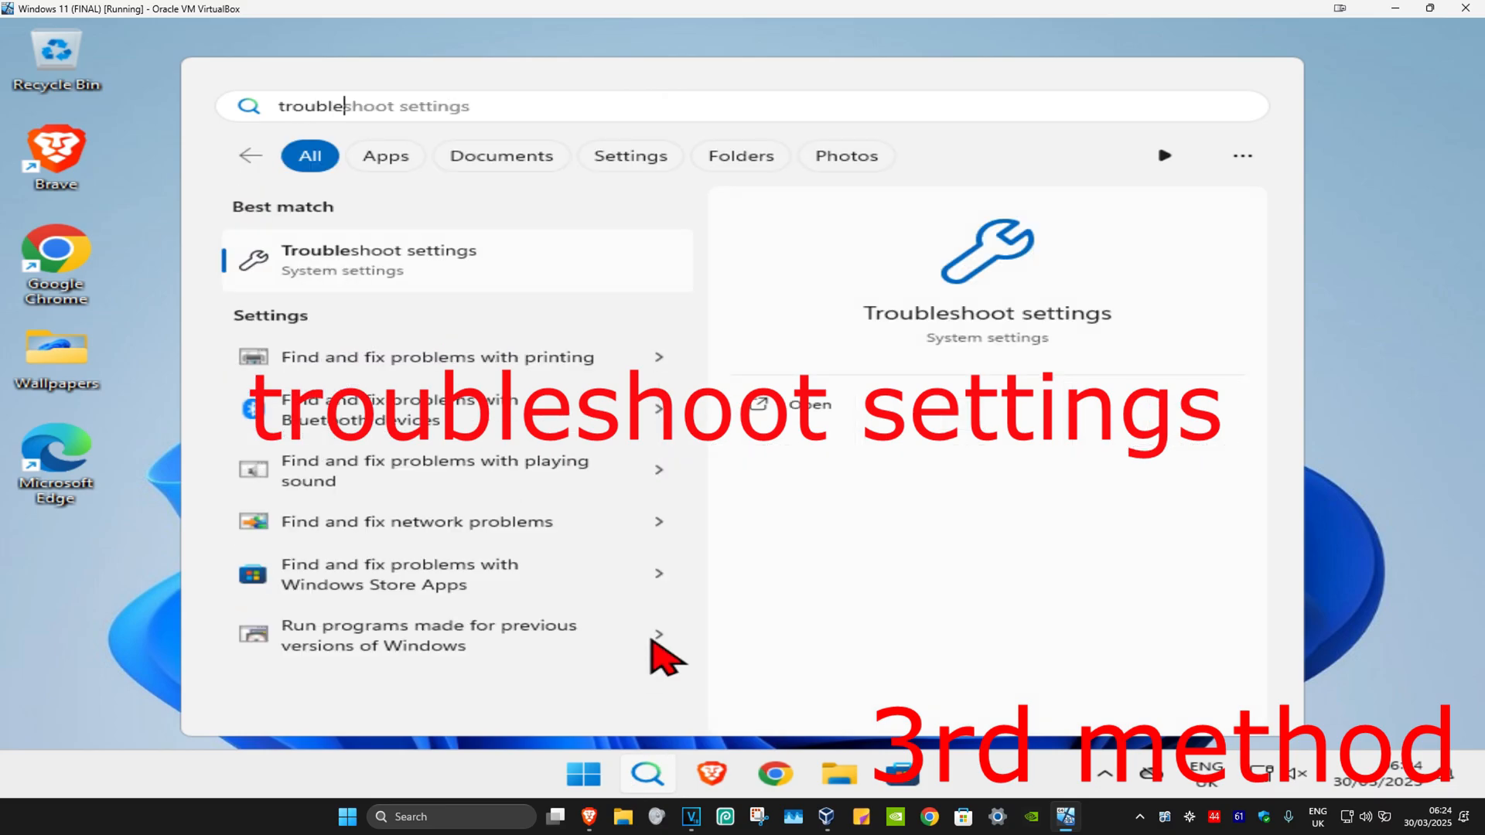
pyautogui.click(379, 260)
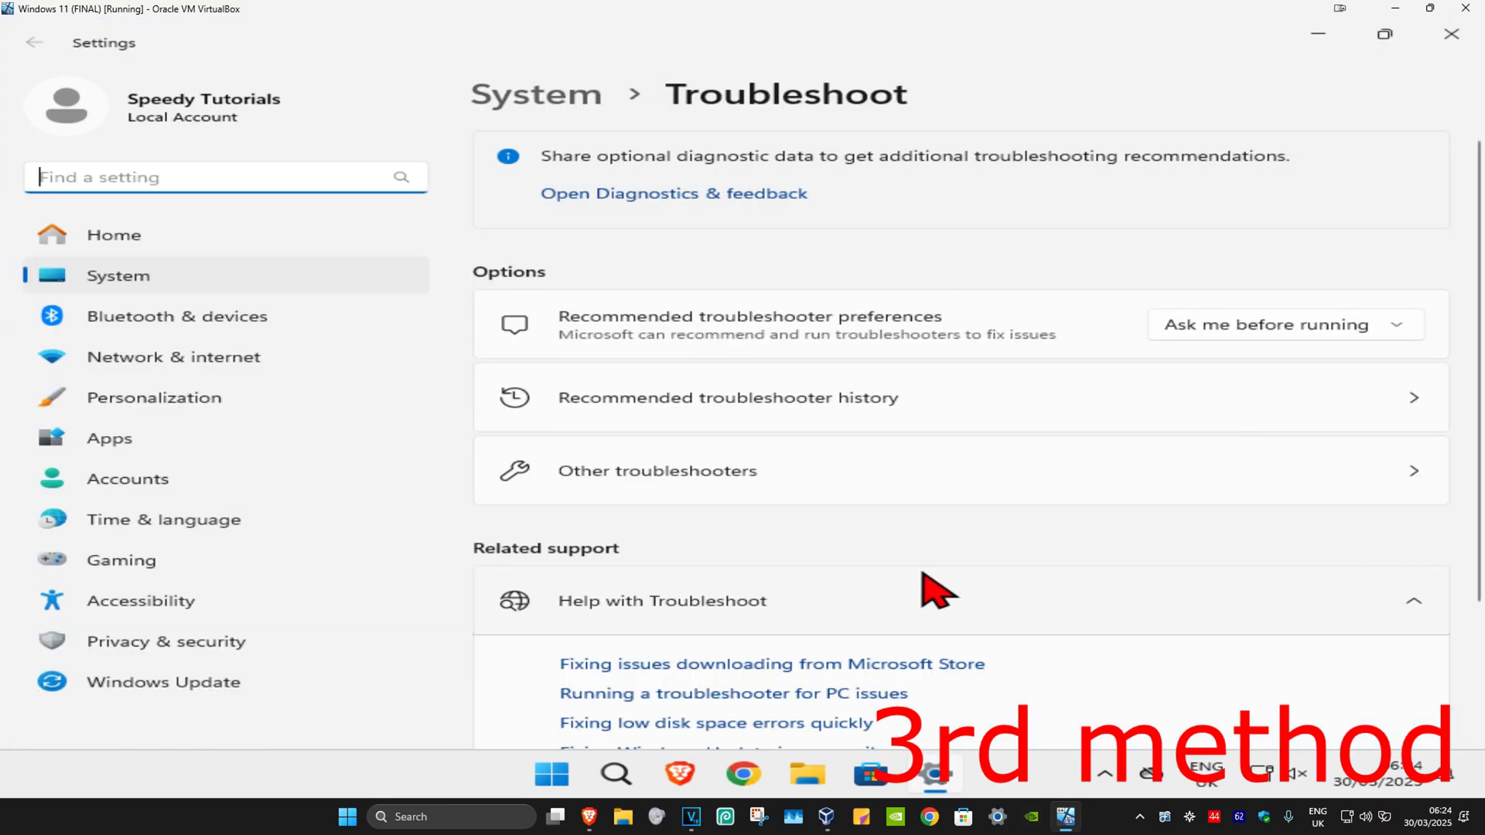
pyautogui.moveTo(720, 496)
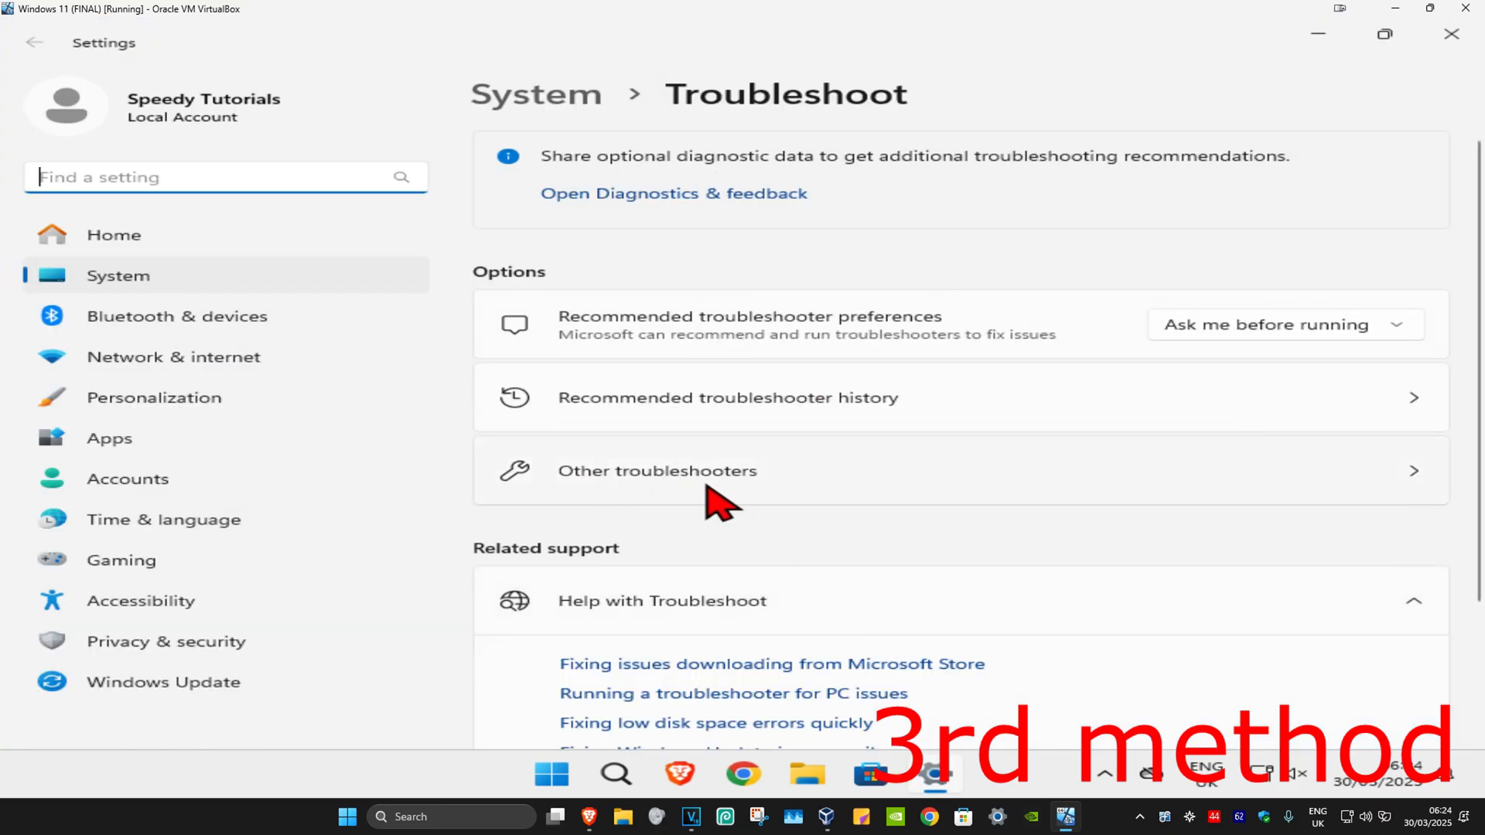
pyautogui.click(656, 470)
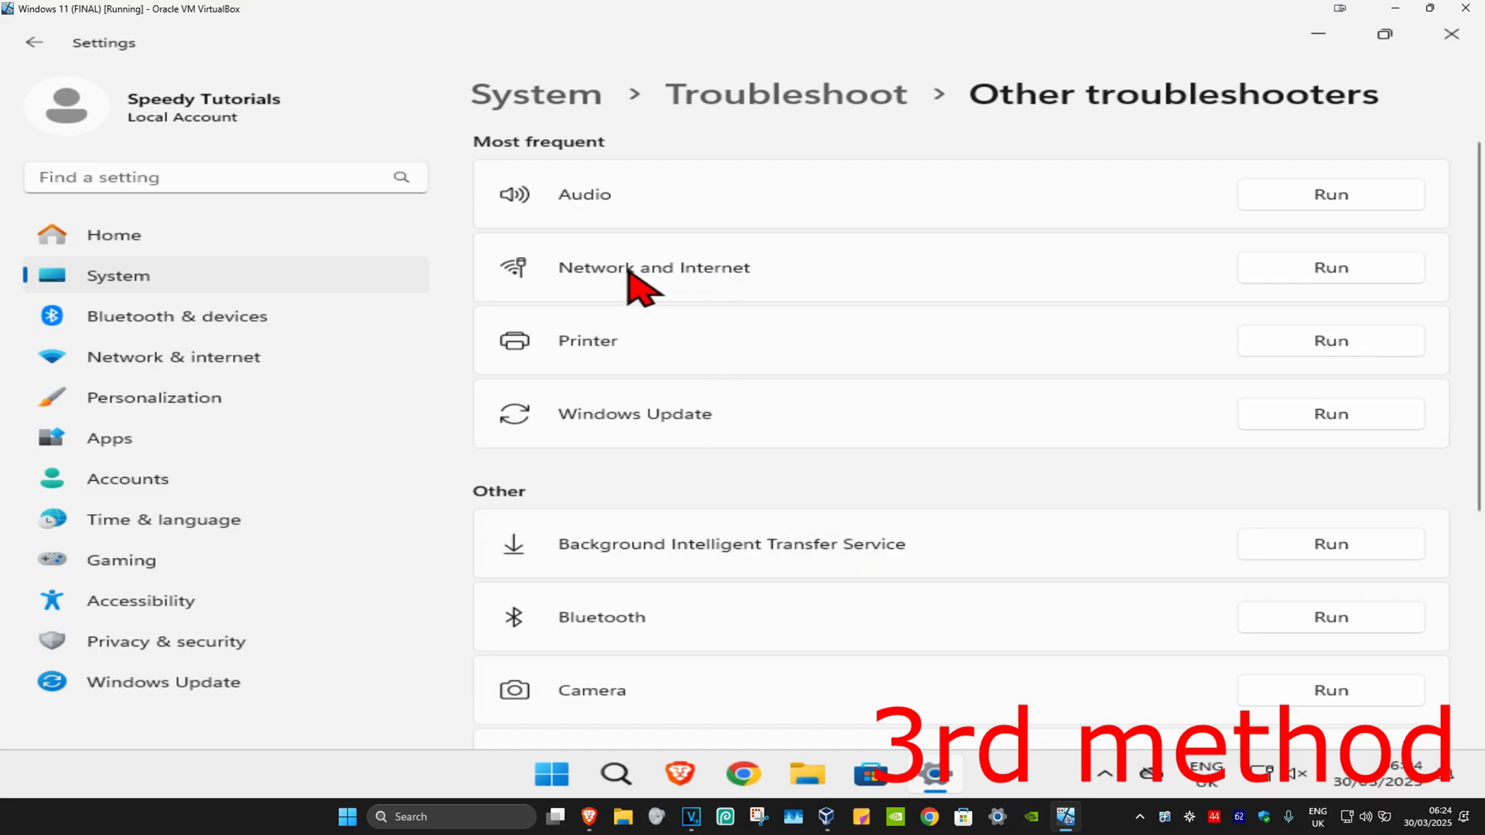
pyautogui.click(1331, 267)
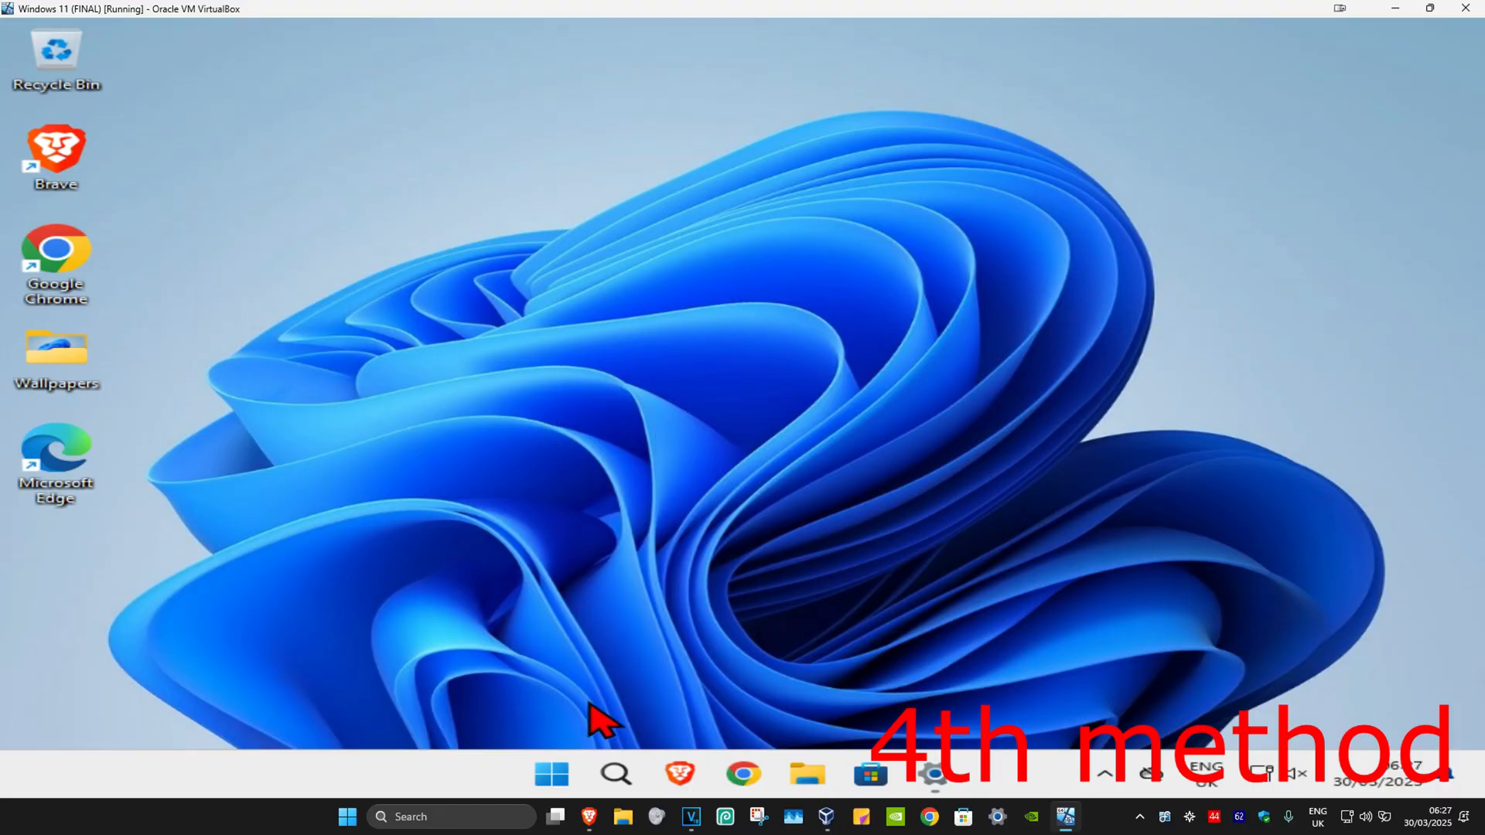
# Launch Command Prompt as administrator and allow it through the UAC prompt.
pyautogui.write('cmd')
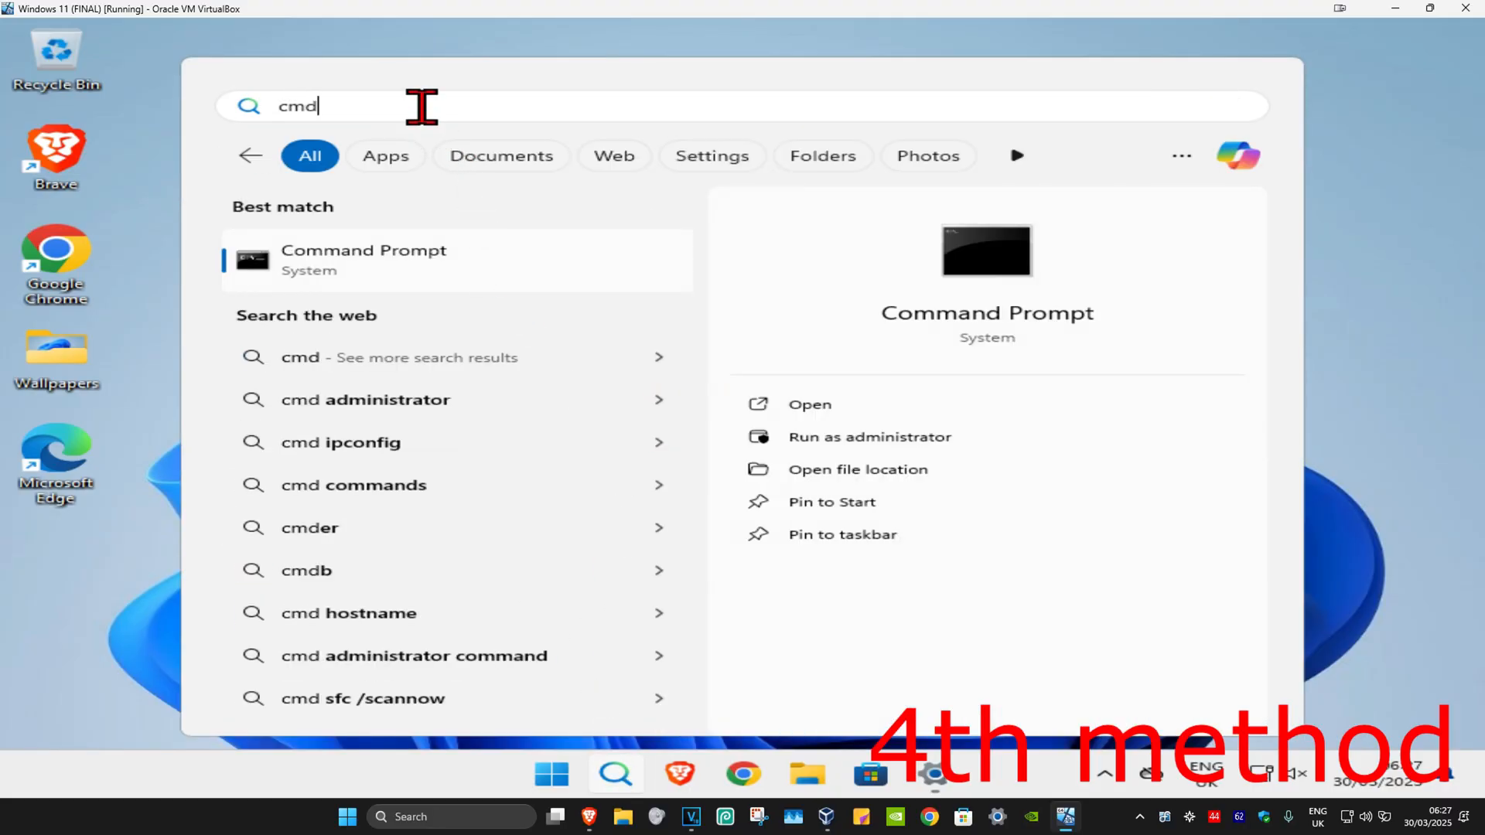
pyautogui.click(868, 436)
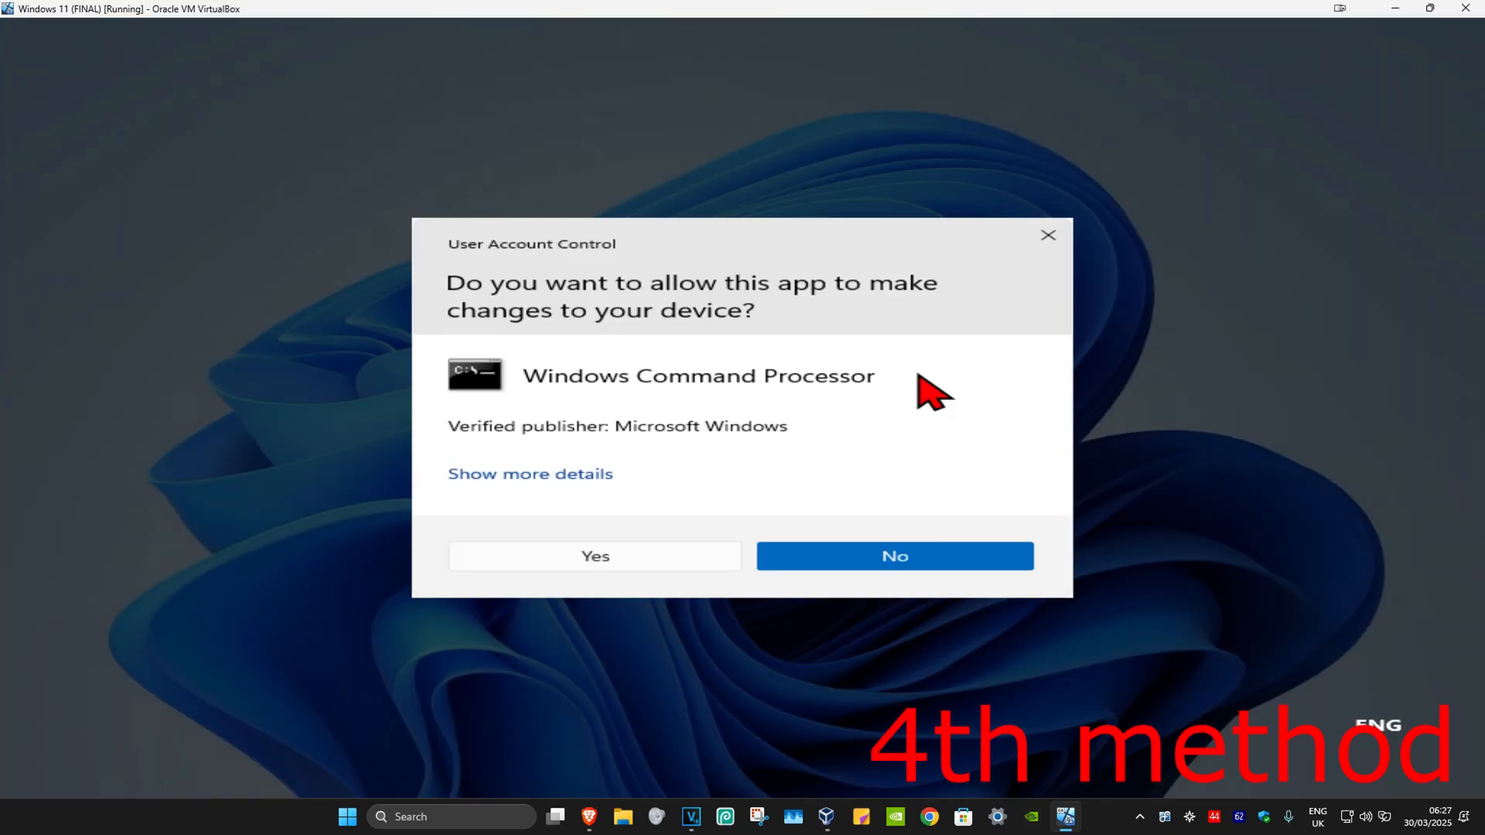
pyautogui.click(594, 555)
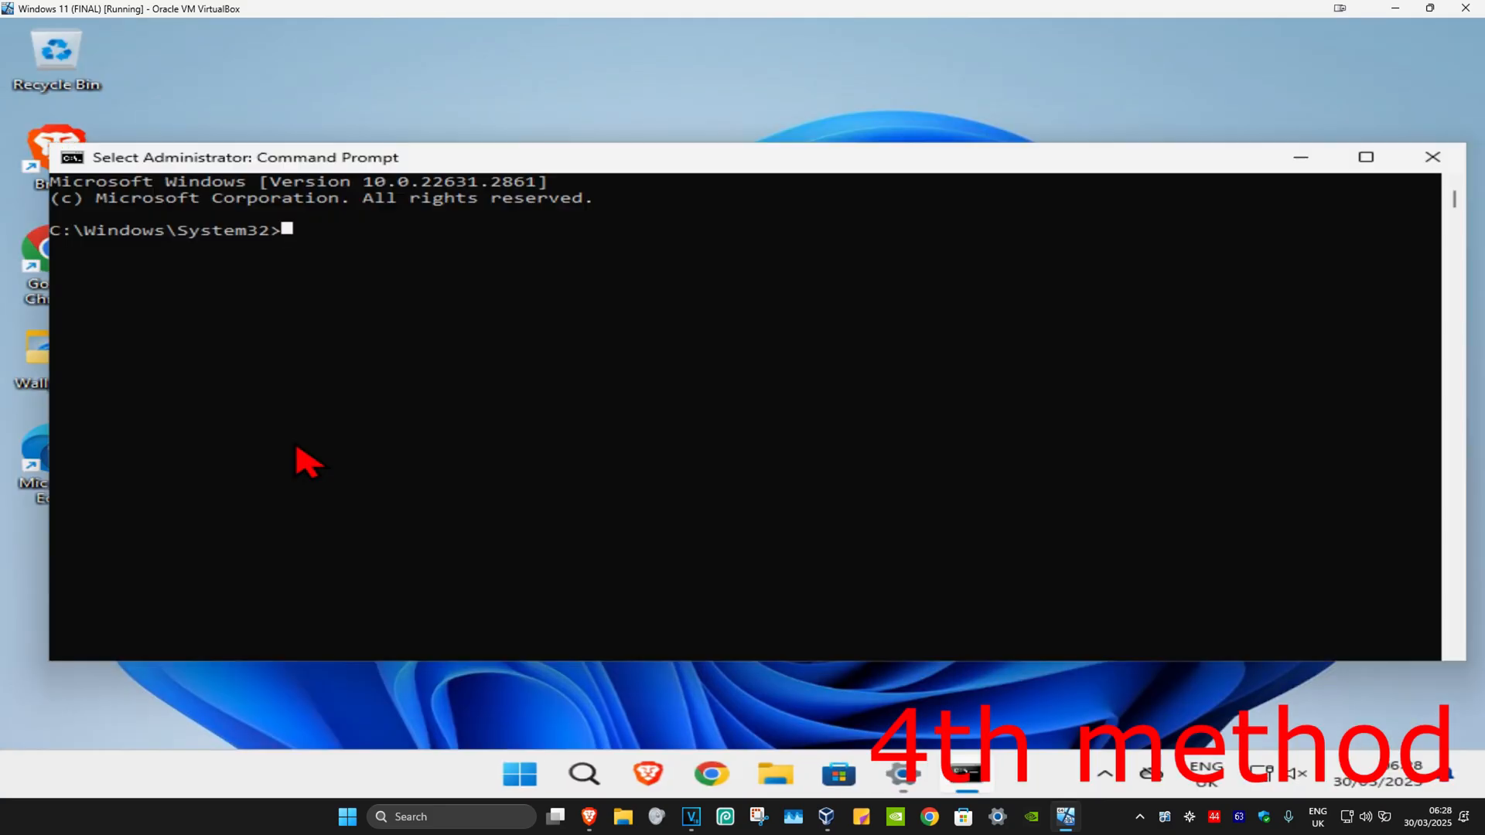
# Run ipconfig /flushdns and netsh winsock reset, then begin restarting to complete the reset.
pyautogui.write('i')
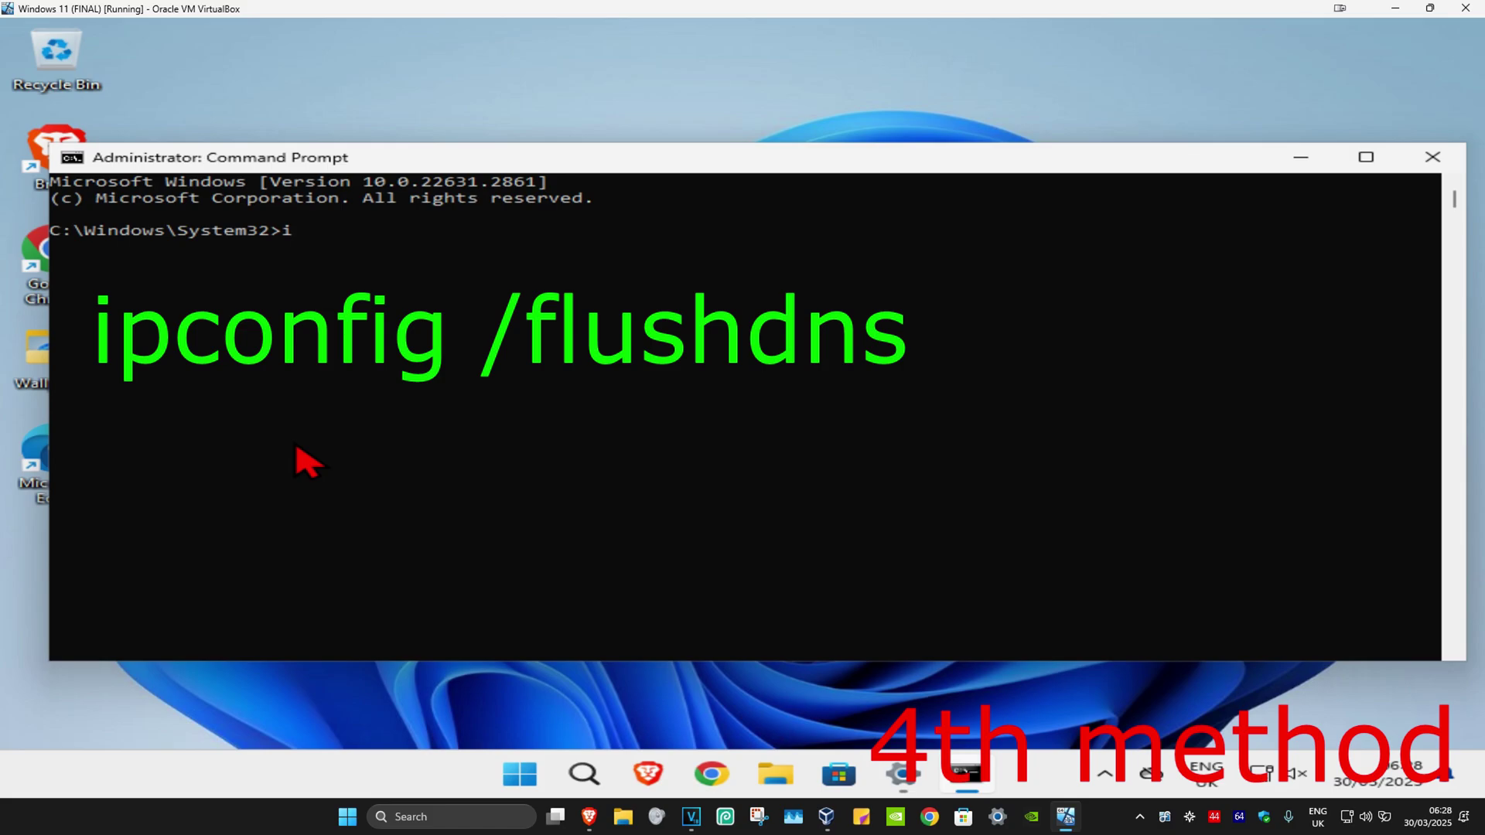
pyautogui.write('pconfig /flushdns')
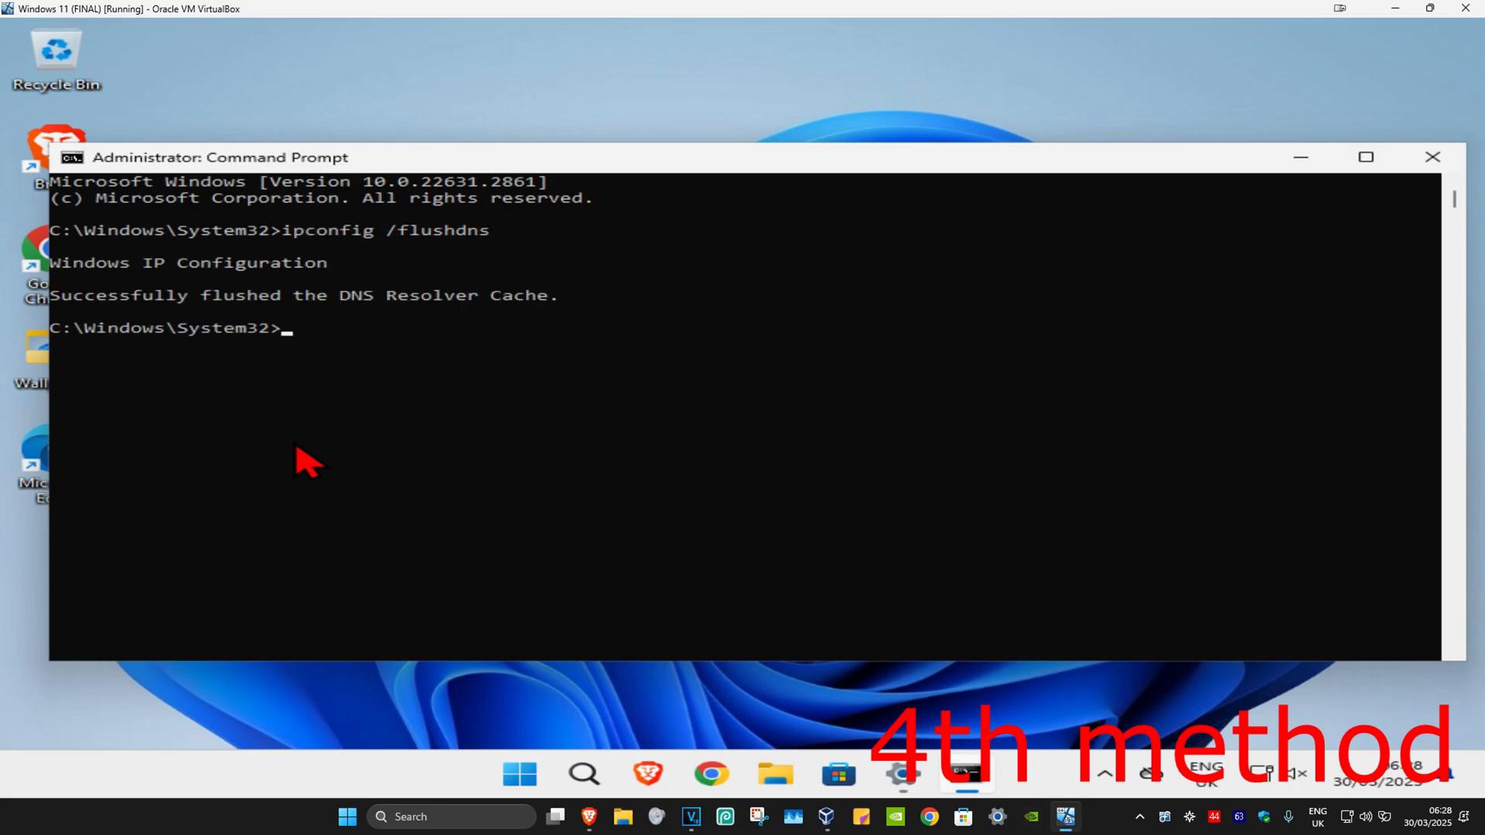
pyautogui.write('netsh winsock')
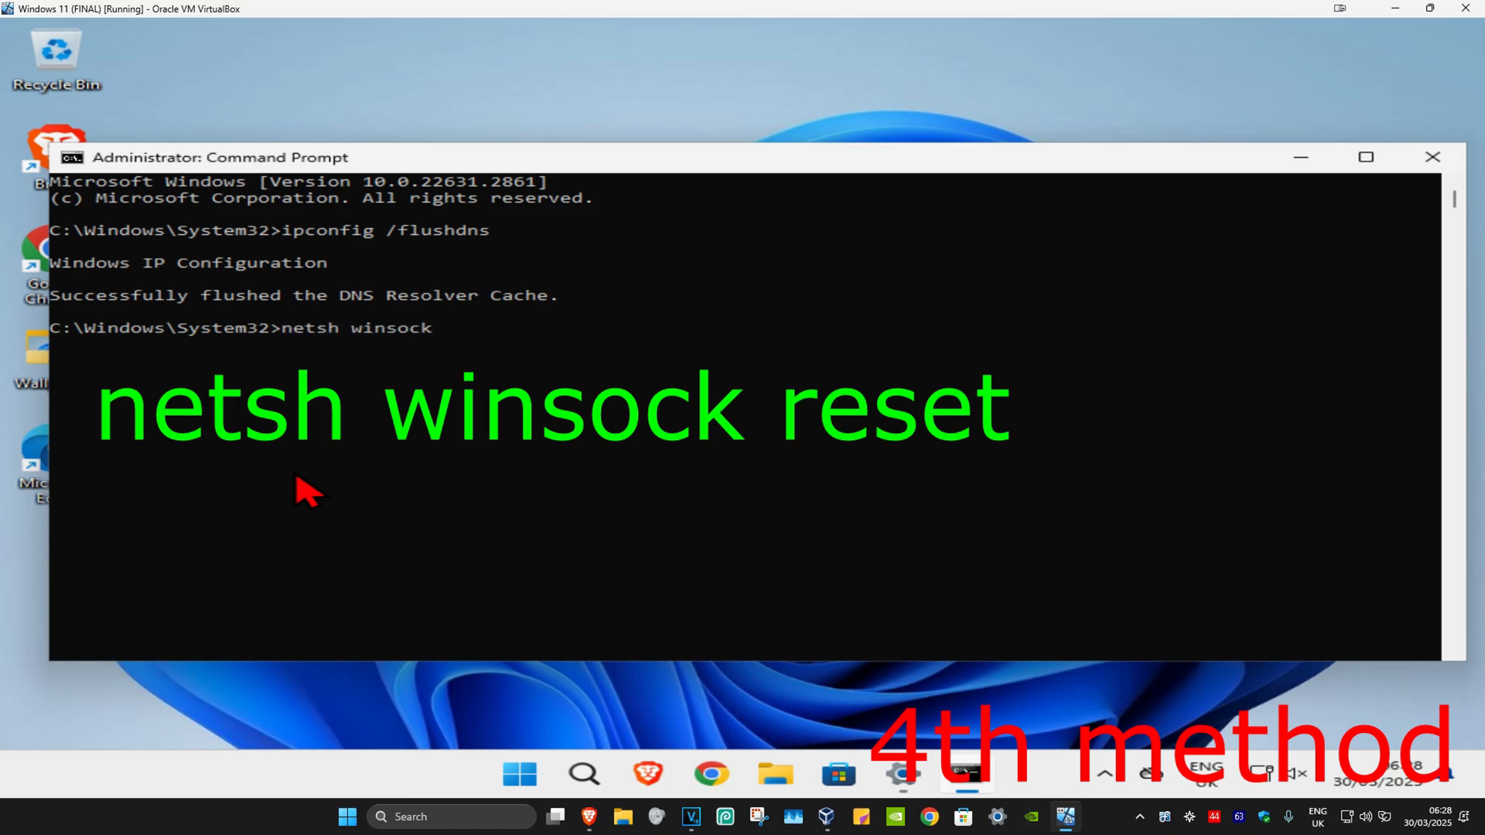
pyautogui.press('Return')
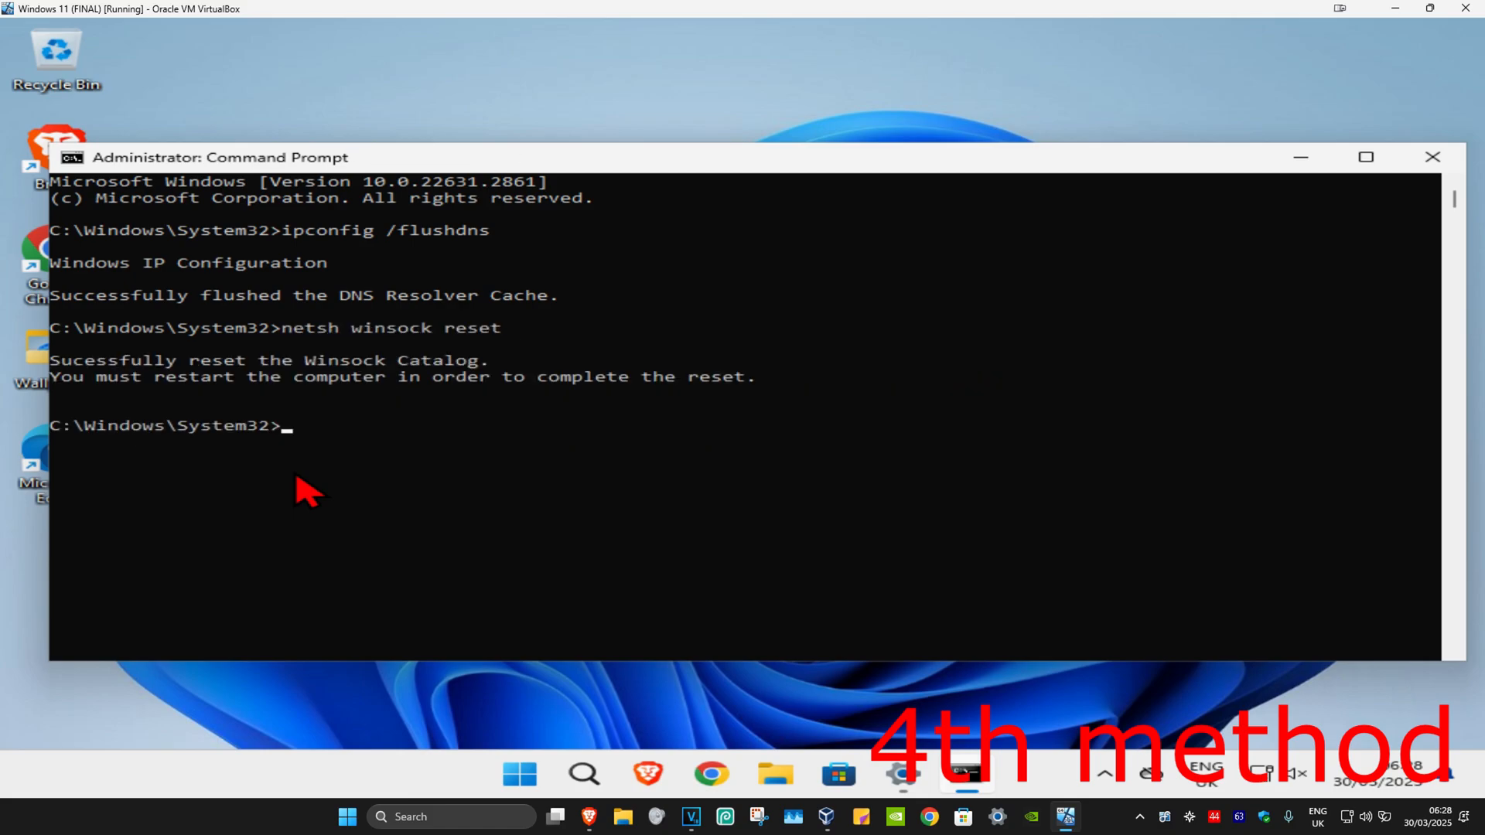
pyautogui.click(519, 773)
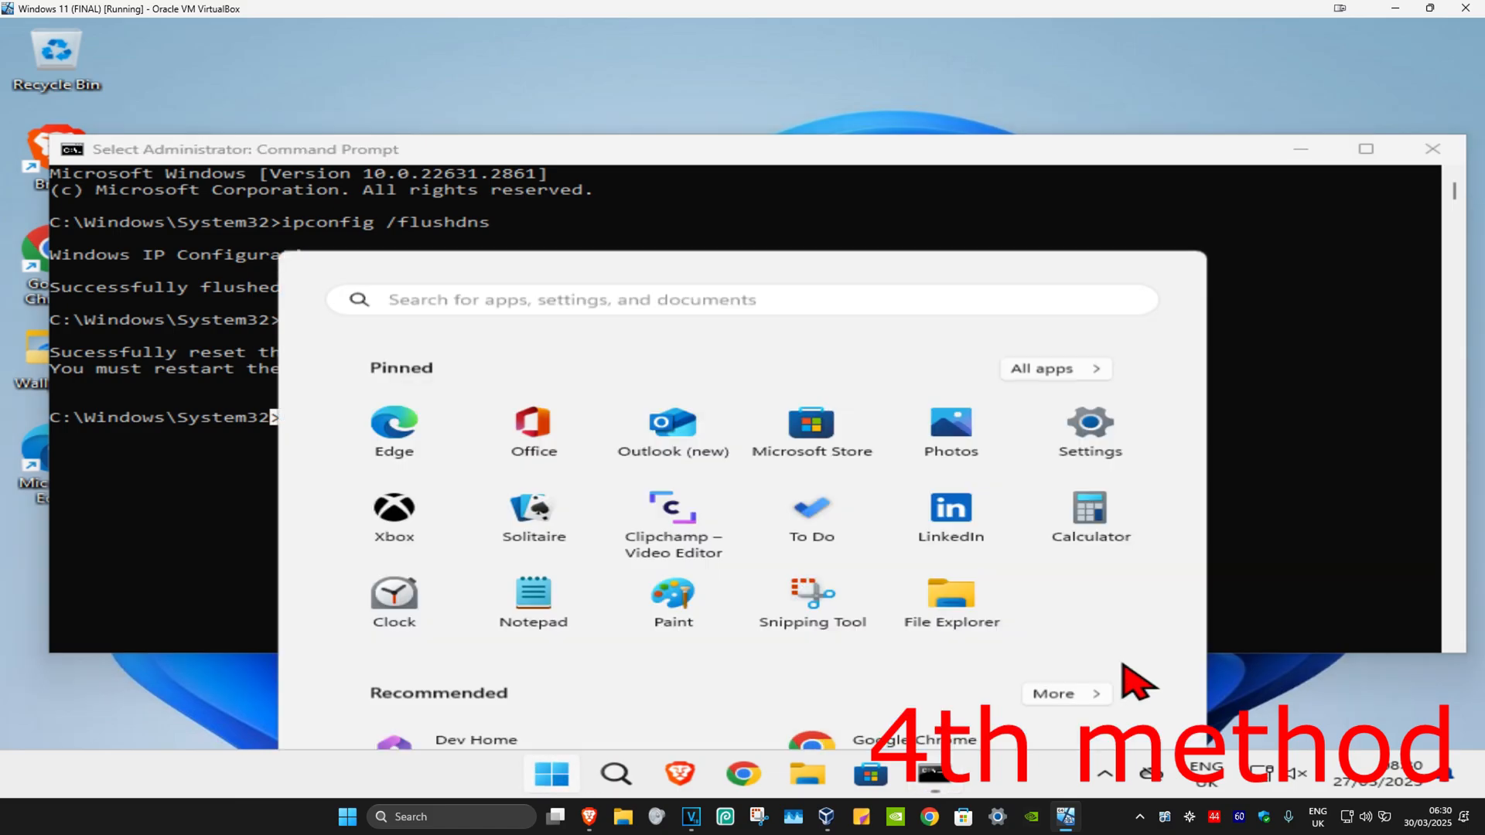